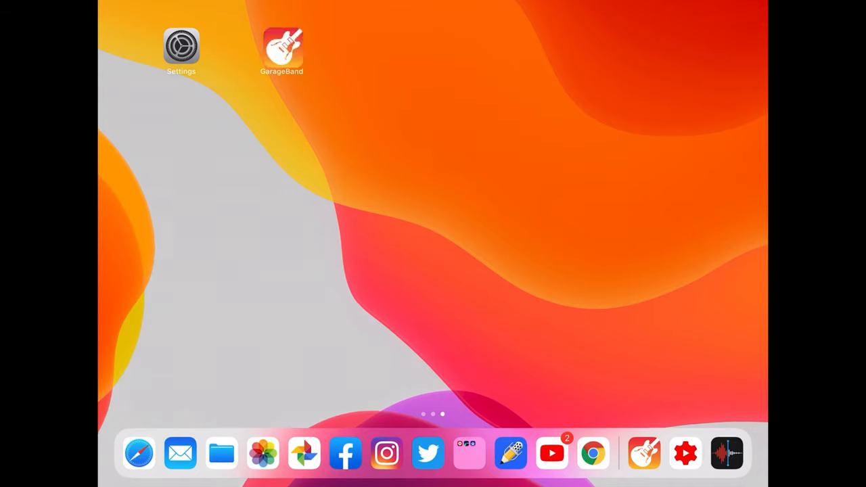
Launch GarageBand from the Home Screen to reach its iCloud Drive song browser
click(282, 48)
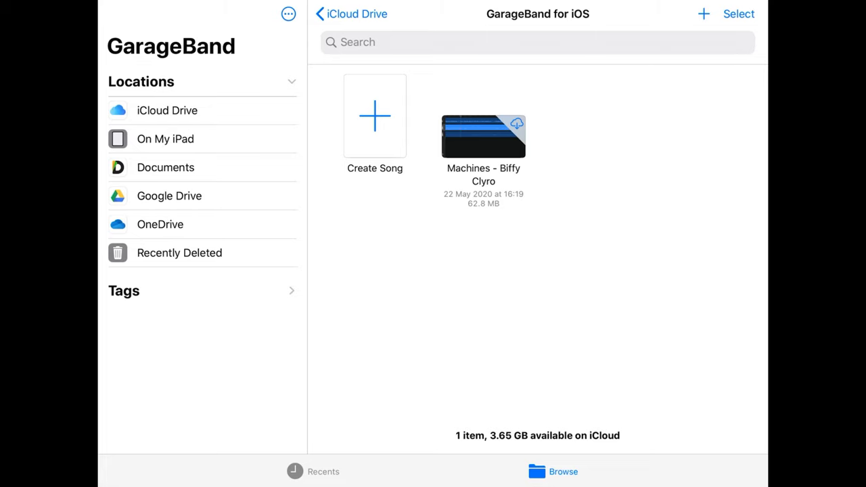
Create a new song in the Audio Recorder with the Nice Room preset
click(374, 116)
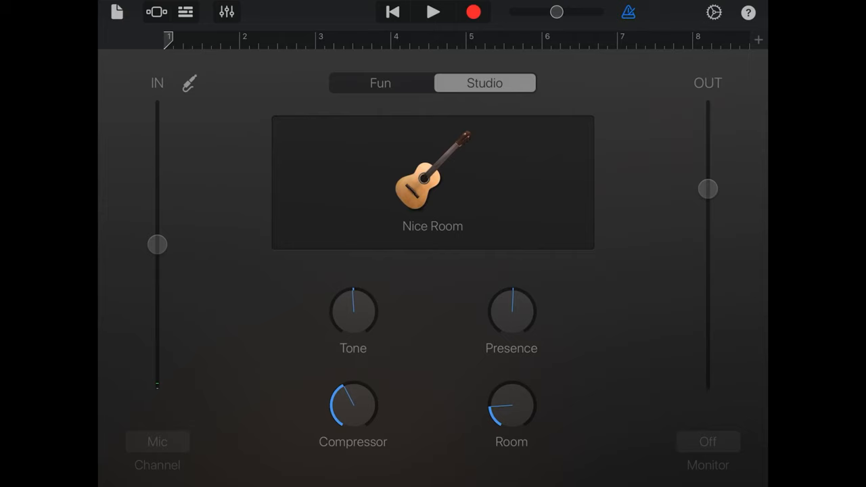
Turn on Automatic length for Section A, keeping it at 8 bars
click(758, 40)
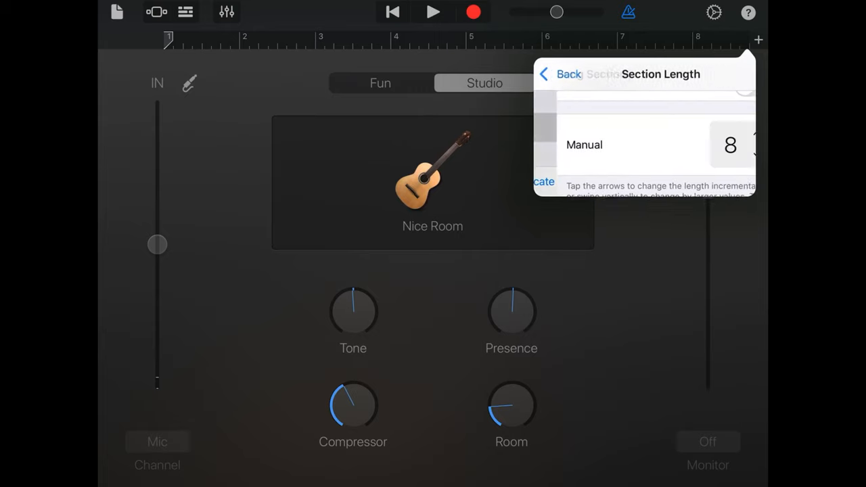
click(729, 128)
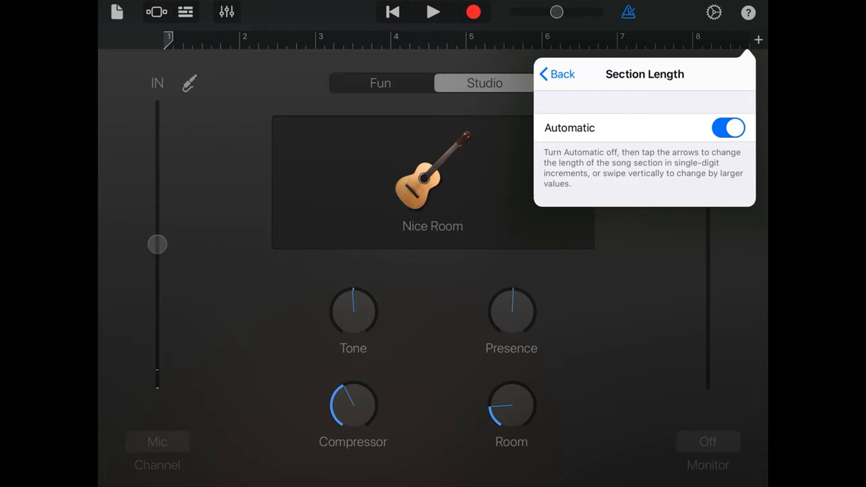
click(556, 73)
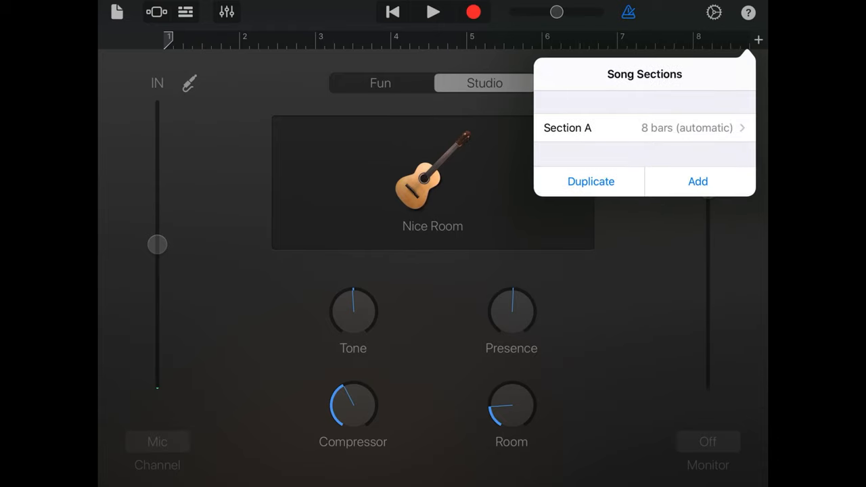
click(758, 39)
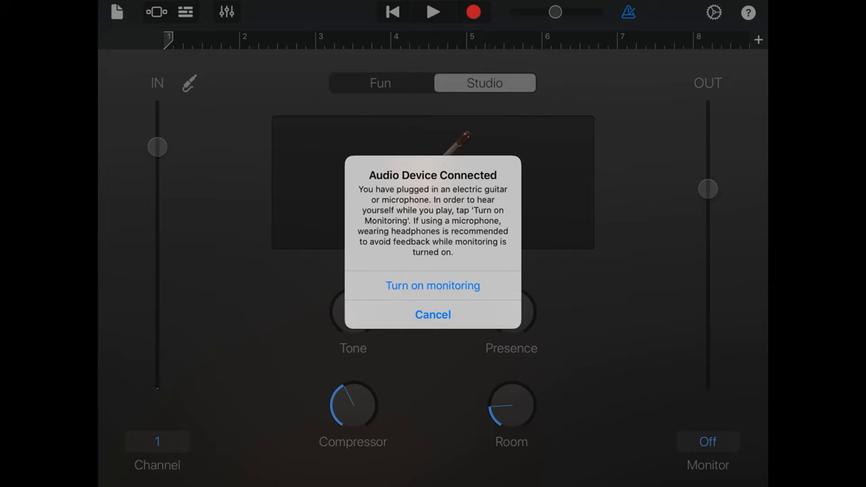
Enable input monitoring for the connected mic and show the track's volume and effects controls
click(432, 314)
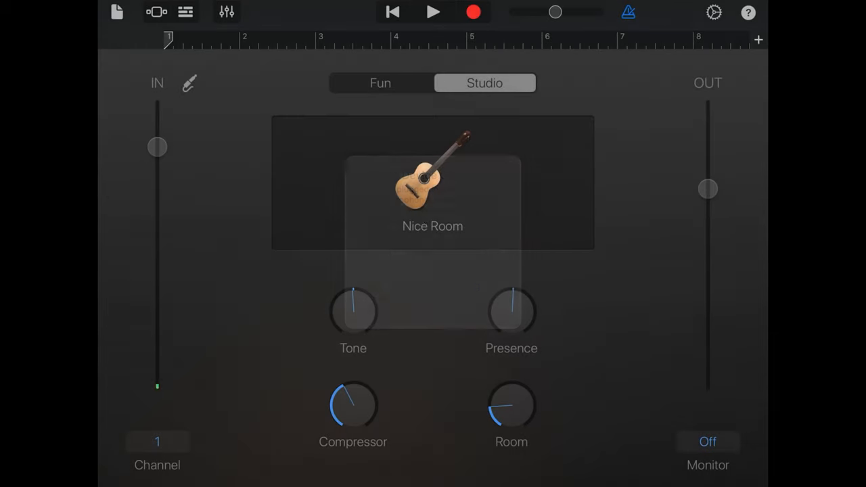
click(708, 442)
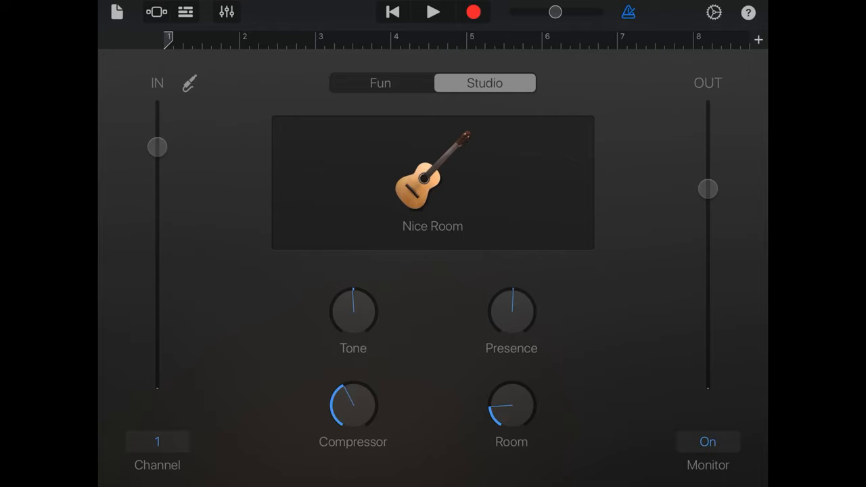
click(227, 12)
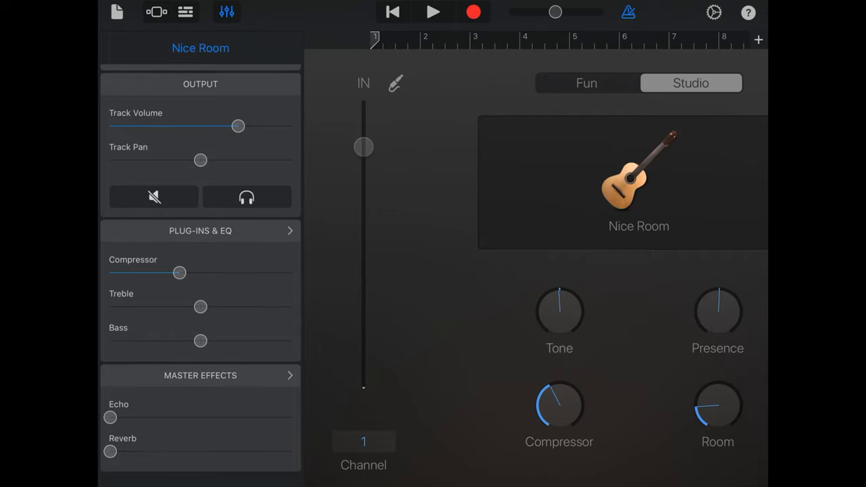
Record a long guitar take through the mic, extending the song past bar 100
click(226, 12)
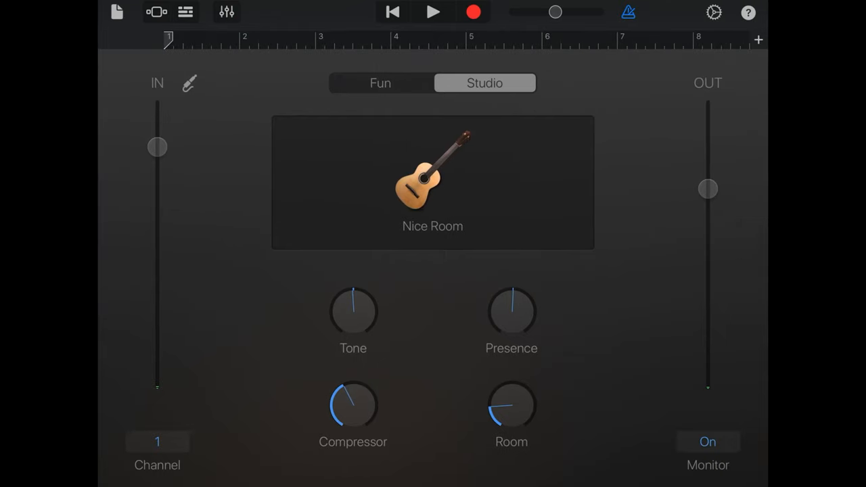
click(707, 441)
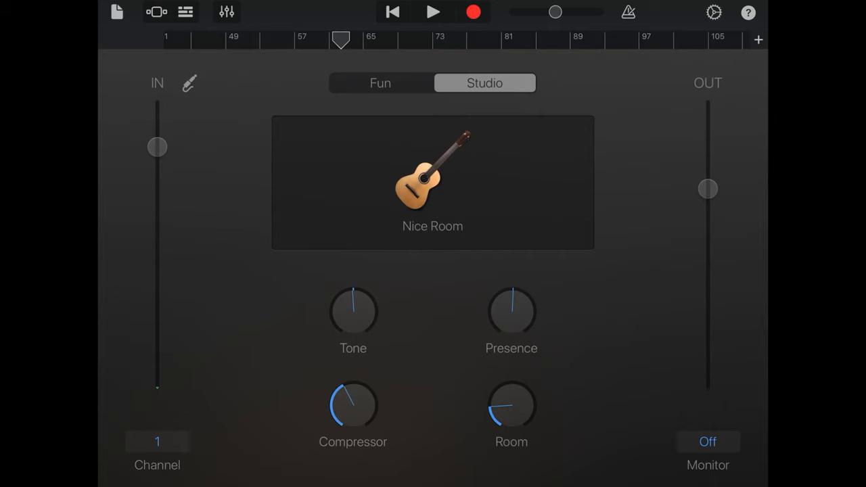
Switch to Tracks view and select the first Lead Vocals region
click(185, 11)
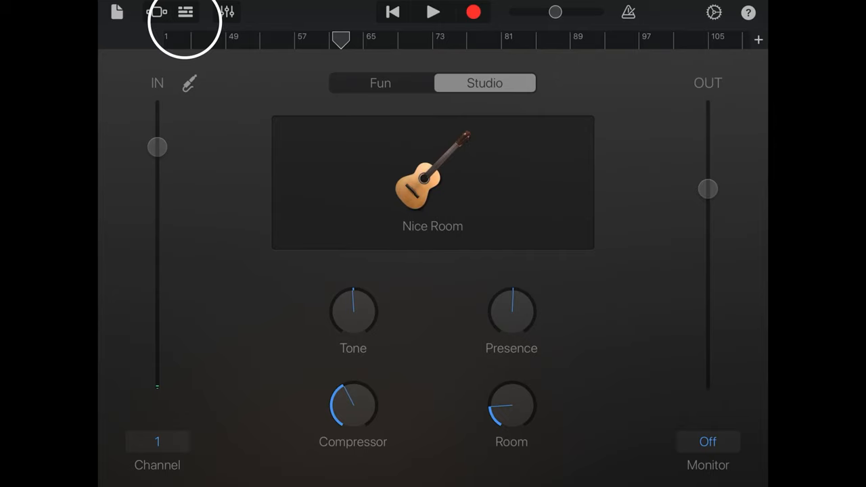
click(186, 12)
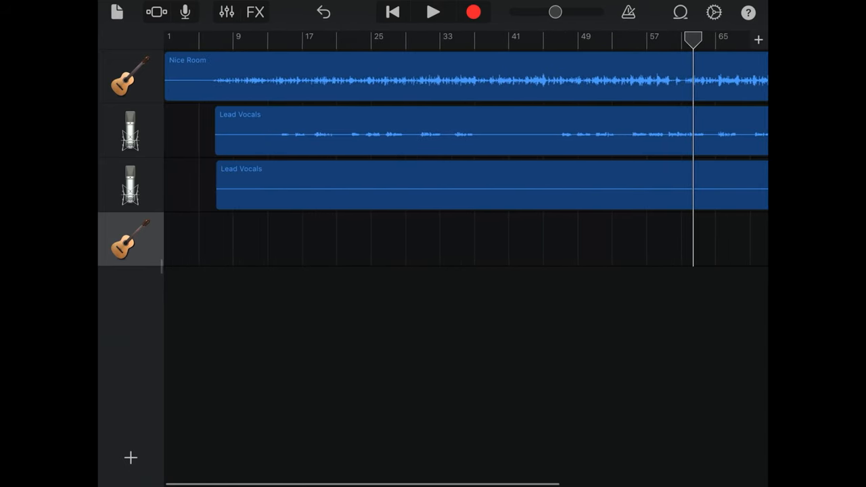
click(474, 131)
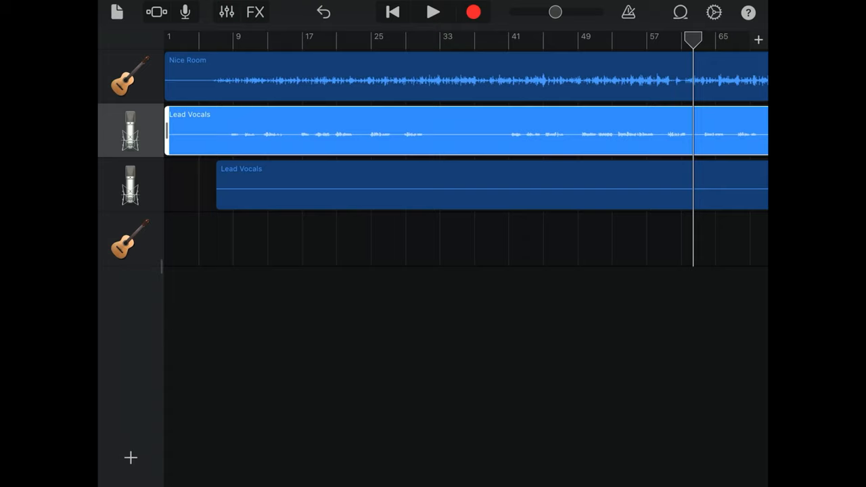